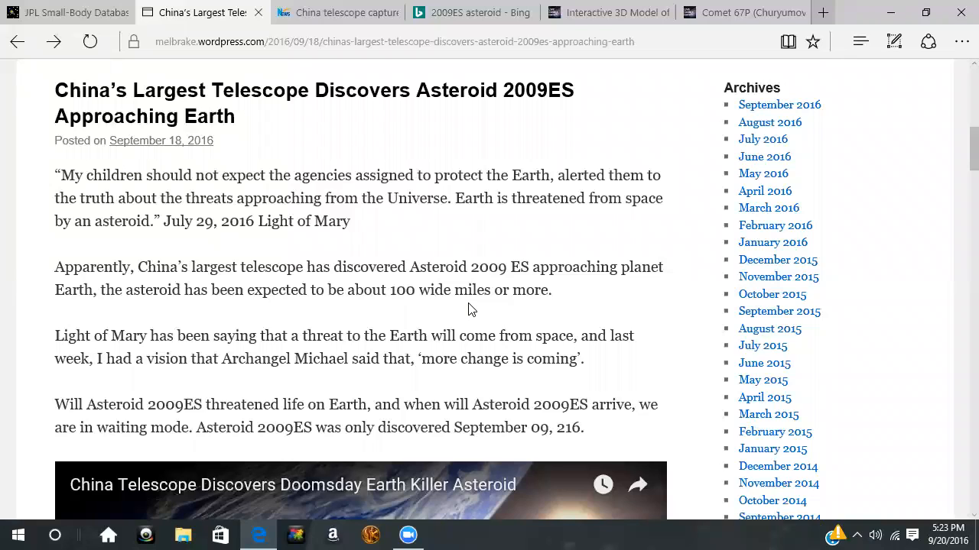
{"action": "mouse_move", "coordinate": [579, 318]}
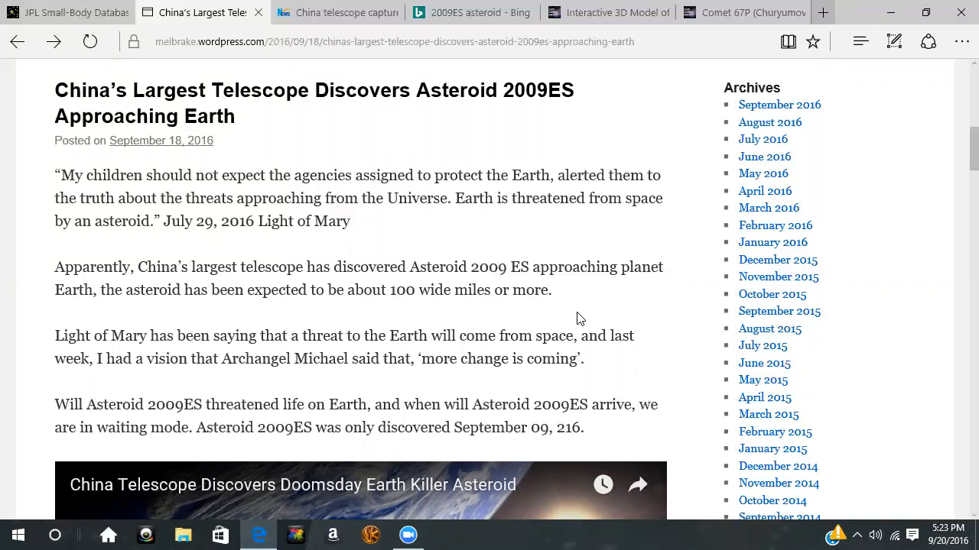
{"action": "mouse_move", "coordinate": [543, 213]}
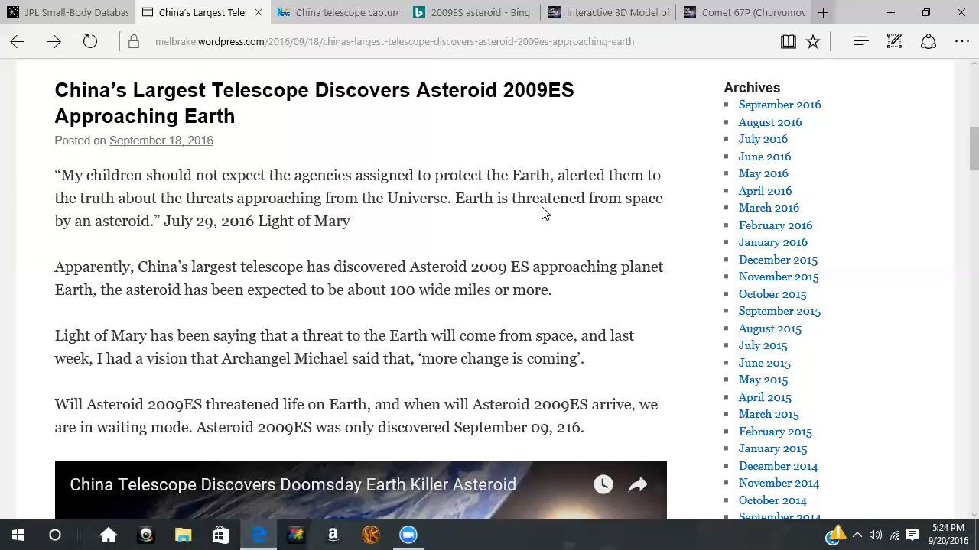
{"action": "mouse_move", "coordinate": [598, 134]}
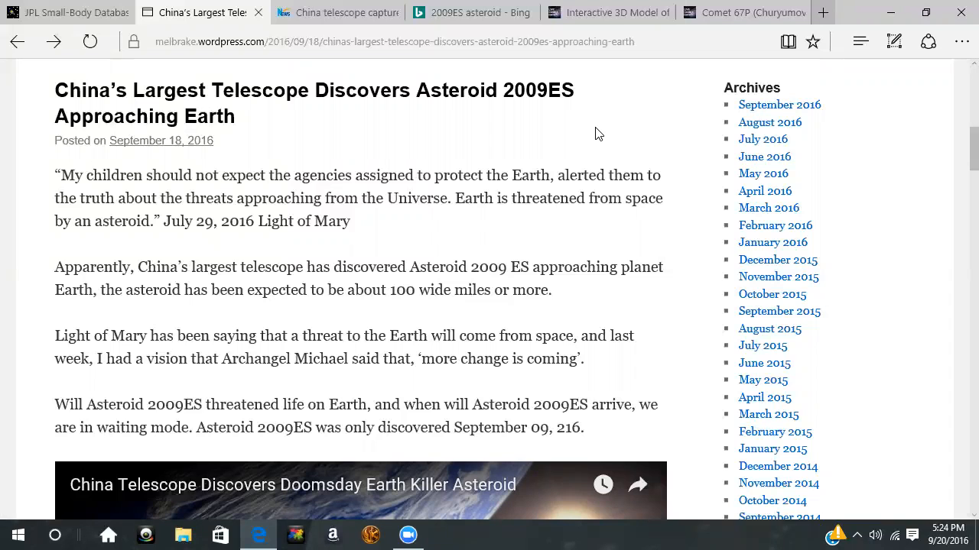
- Read the Xinhua 2009 ES article, check the Bing results, then view the Rosetta 3D model
{"action": "scroll", "scroll_direction": "down", "scroll_amount": 3}
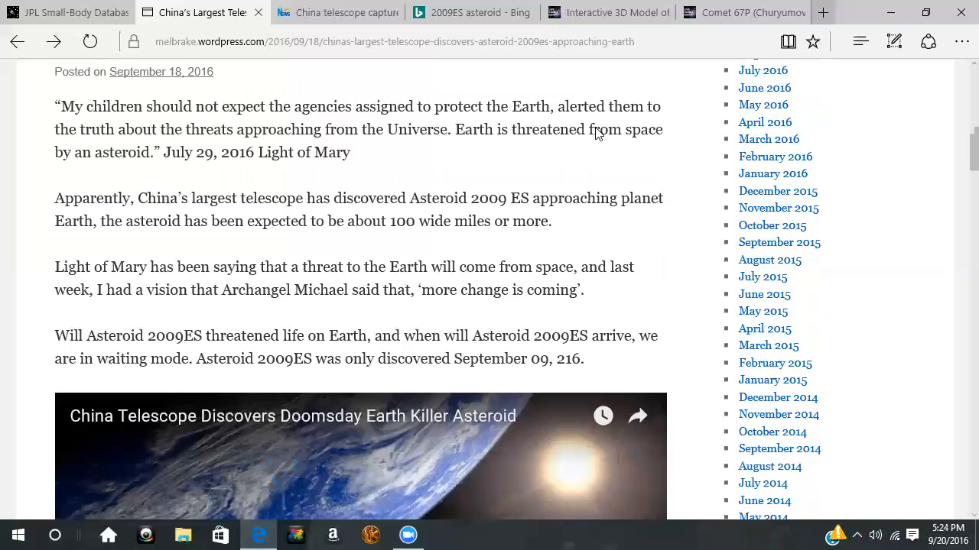
{"action": "scroll", "scroll_direction": "down", "scroll_amount": 3}
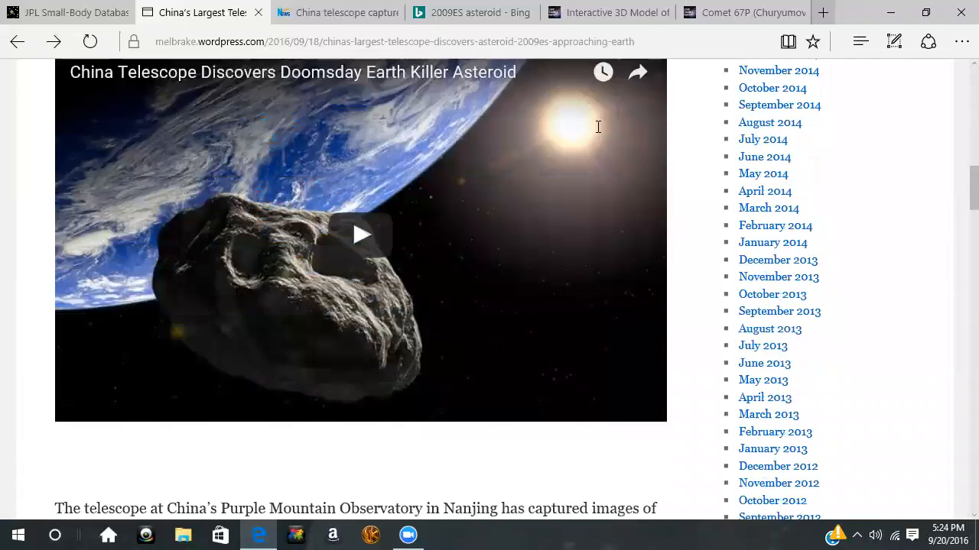
{"action": "scroll", "scroll_direction": "down", "scroll_amount": 3}
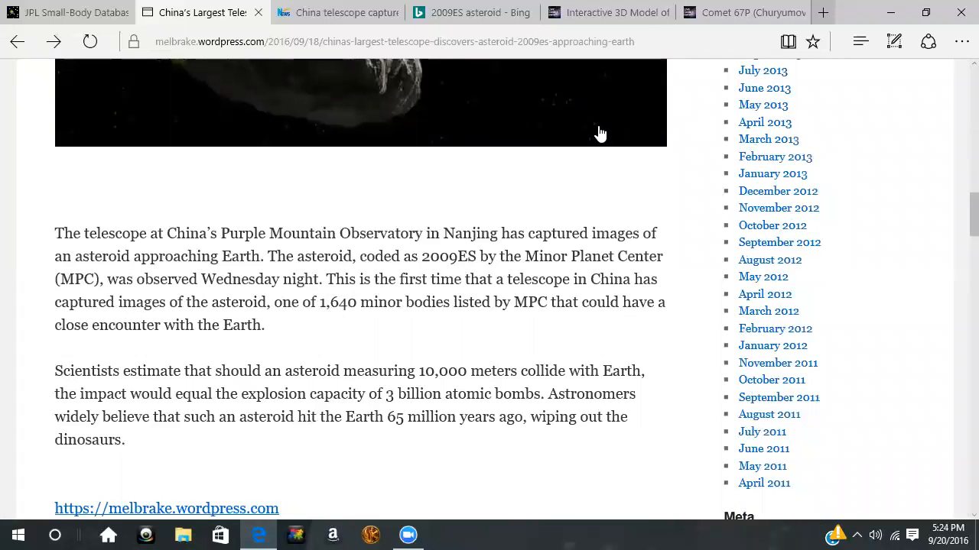
{"action": "mouse_move", "coordinate": [497, 367]}
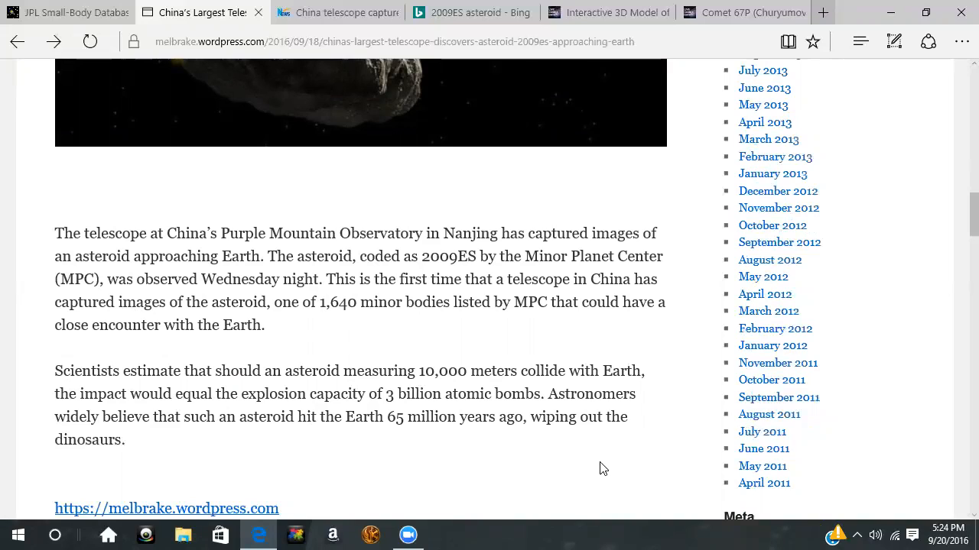
{"action": "mouse_move", "coordinate": [605, 457]}
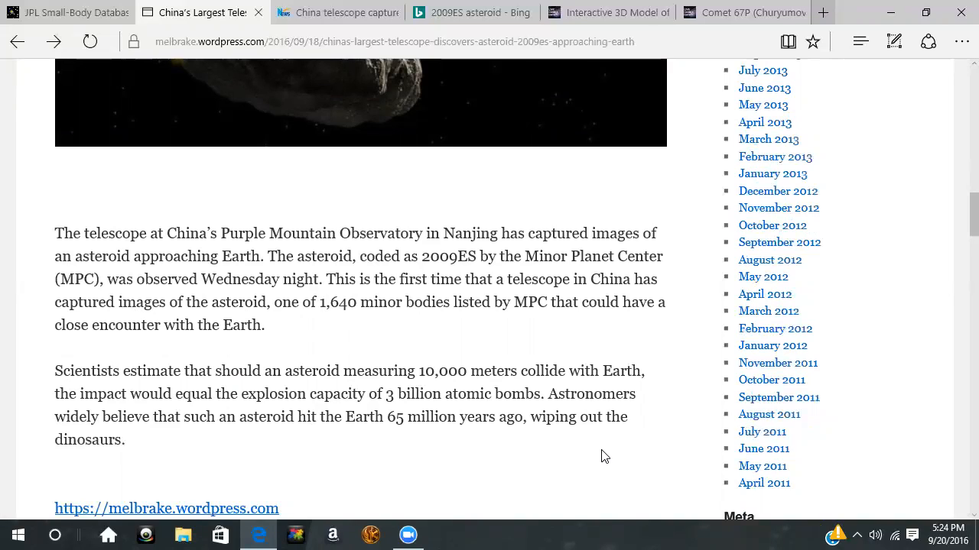
{"action": "mouse_move", "coordinate": [620, 227]}
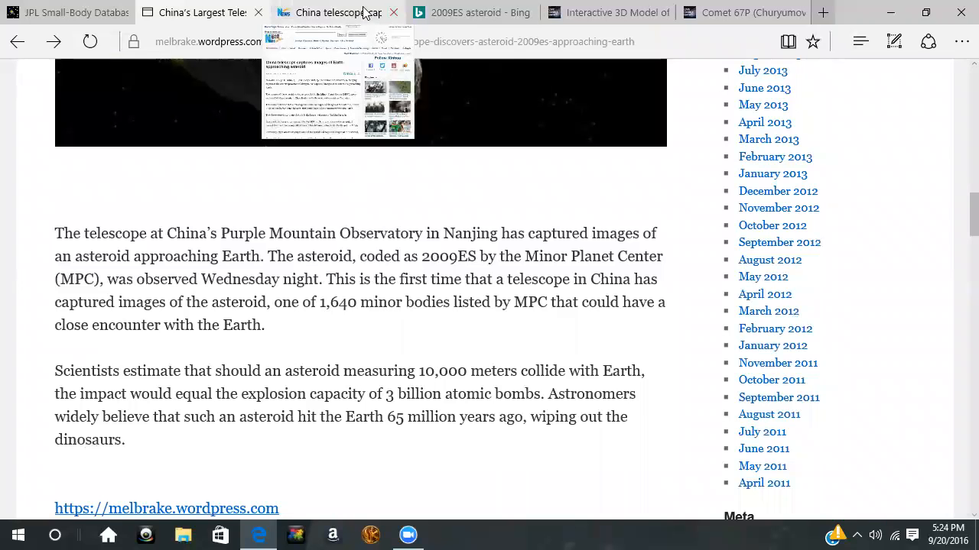
{"action": "left_click", "coordinate": [336, 12]}
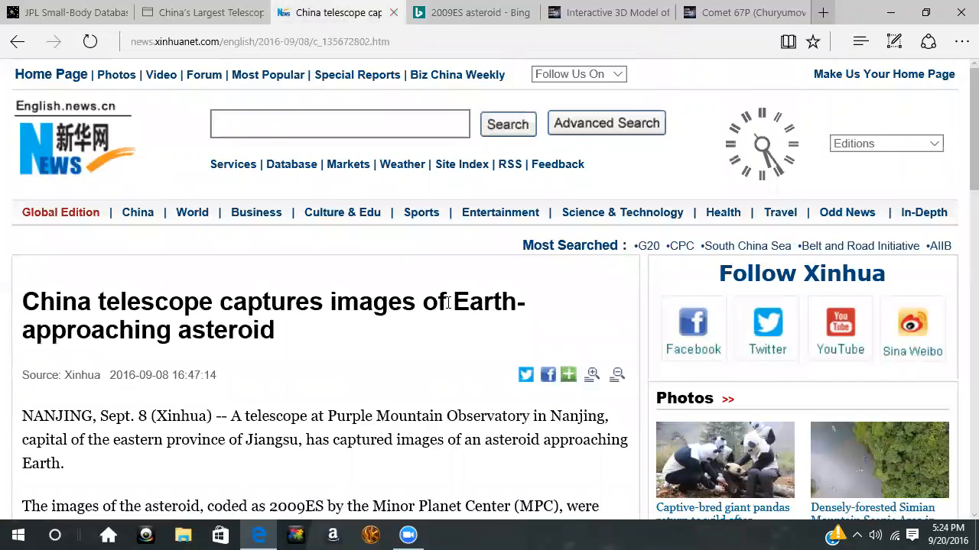
{"action": "scroll", "scroll_direction": "down", "scroll_amount": 3}
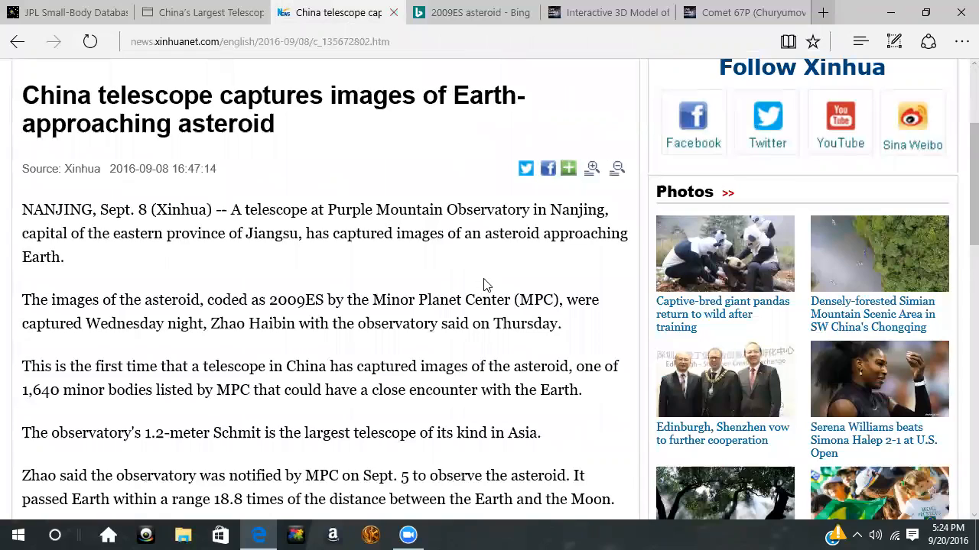
{"action": "mouse_move", "coordinate": [494, 275]}
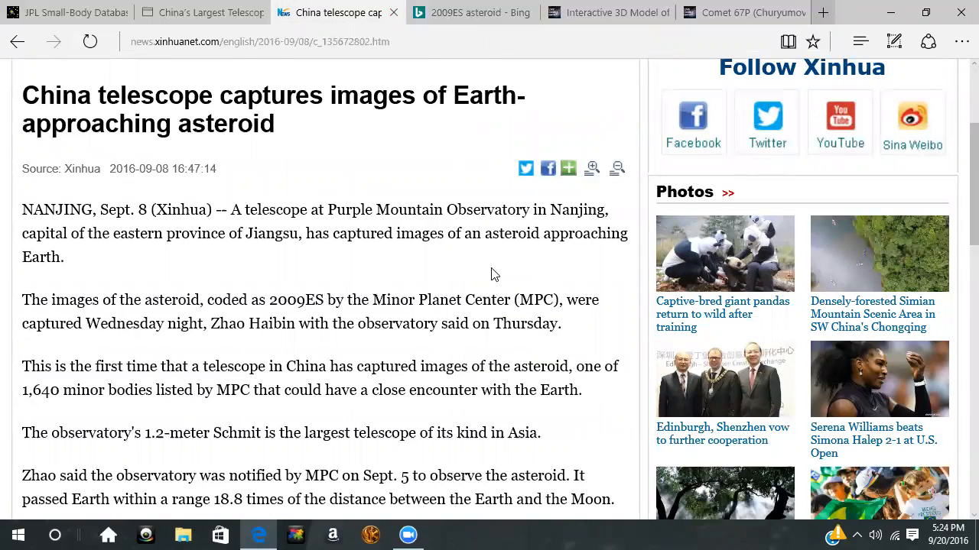
{"action": "scroll", "scroll_direction": "down", "scroll_amount": 3}
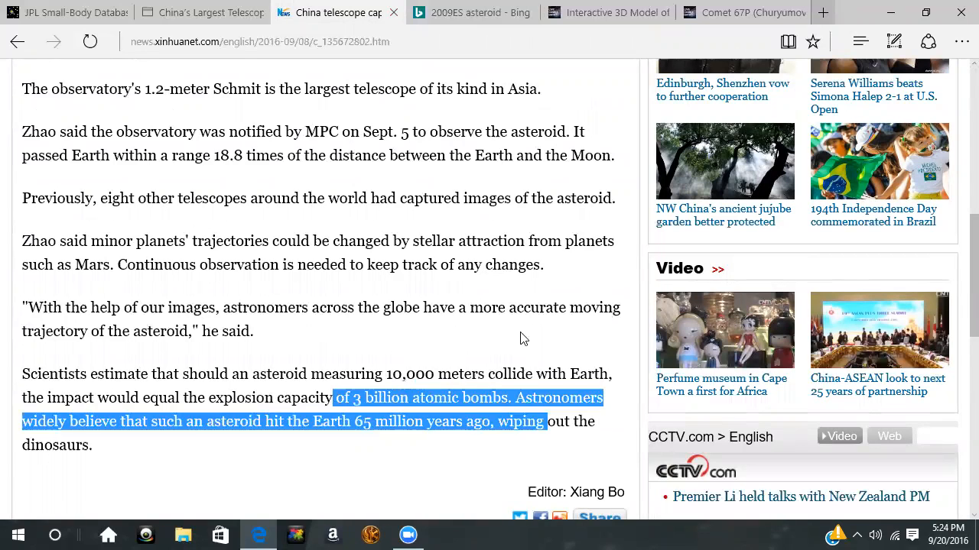
{"action": "mouse_move", "coordinate": [488, 349]}
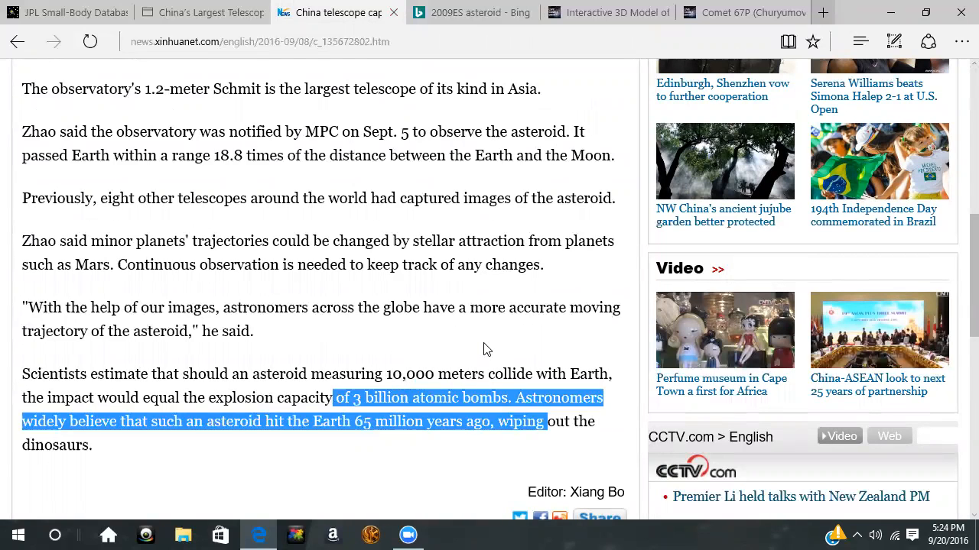
{"action": "scroll", "scroll_direction": "up", "scroll_amount": 3}
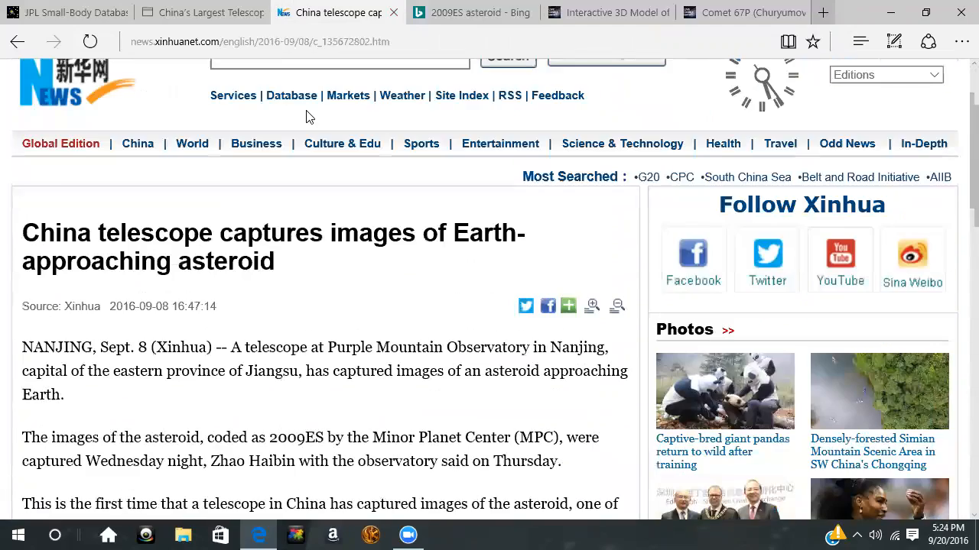
{"action": "mouse_move", "coordinate": [470, 12]}
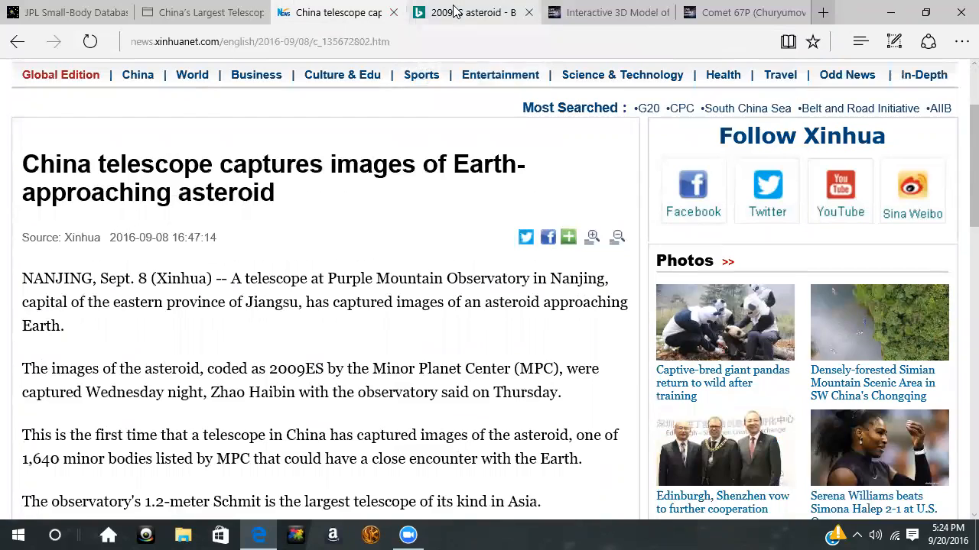
{"action": "left_click", "coordinate": [466, 12]}
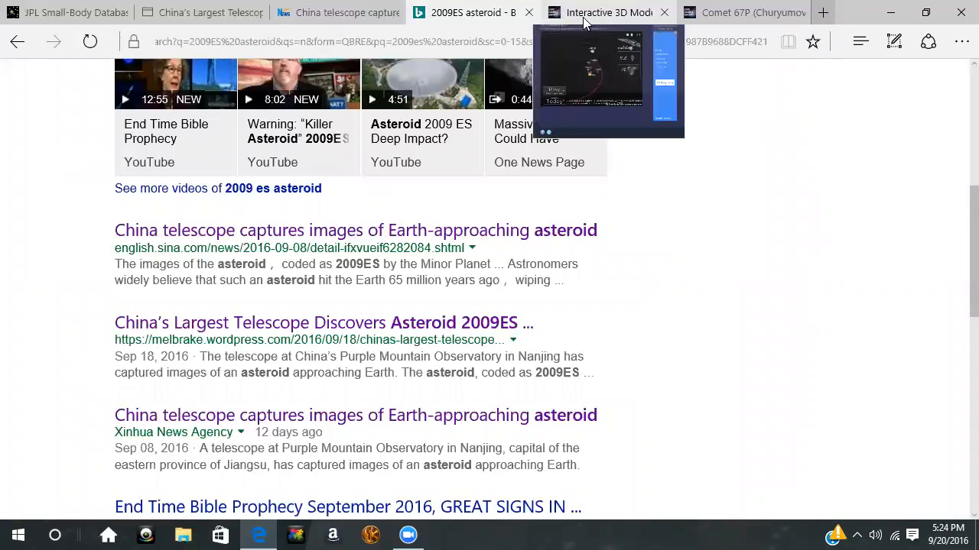
{"action": "left_click", "coordinate": [604, 13]}
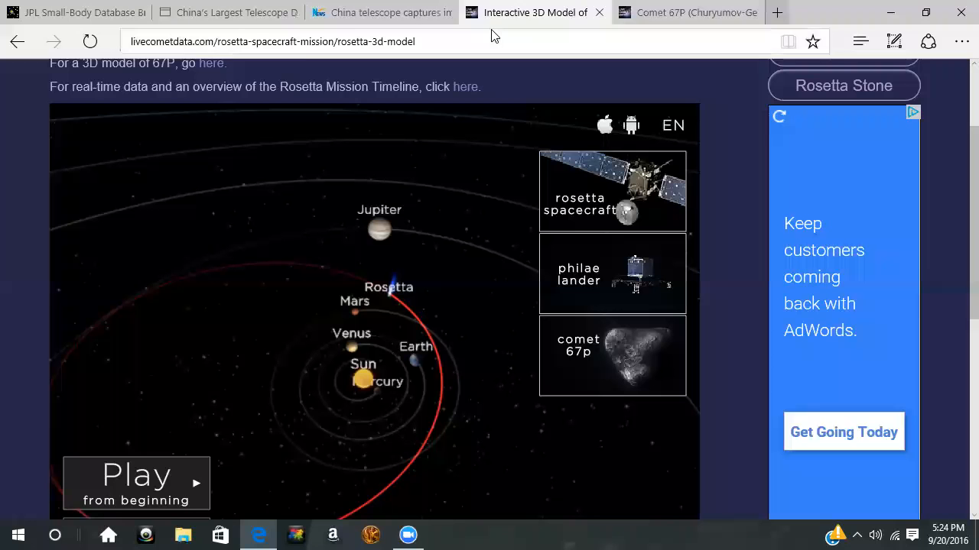
{"action": "mouse_move", "coordinate": [489, 298]}
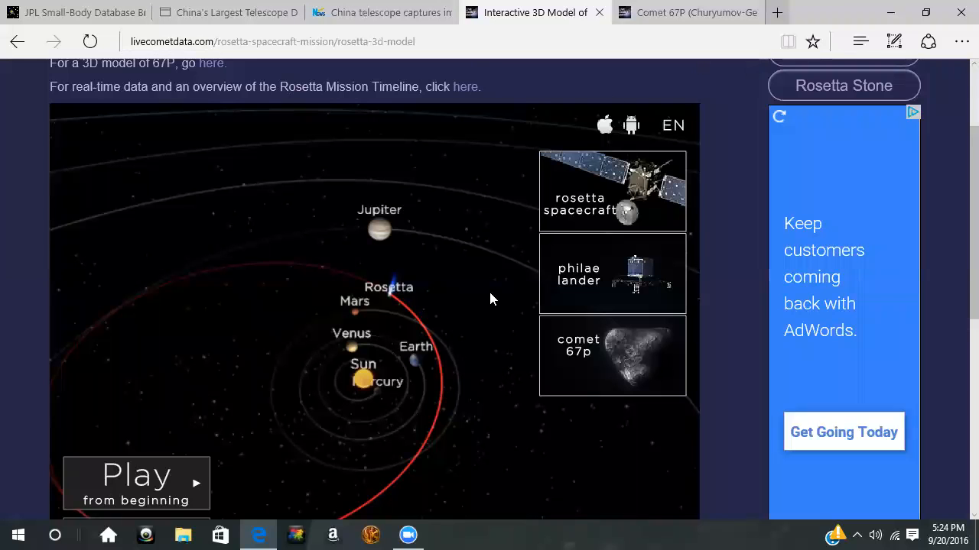
- Review the 2009 ES close-approach table, including the 2017-Oct-18 Mars pass near 0.0046 au
{"action": "left_click", "coordinate": [69, 12]}
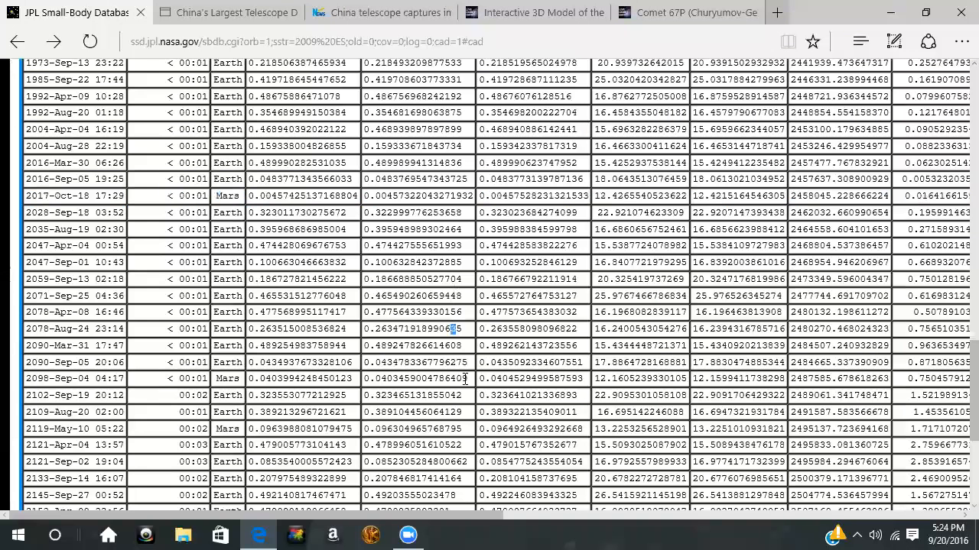
{"action": "scroll", "scroll_direction": "down", "scroll_amount": 3}
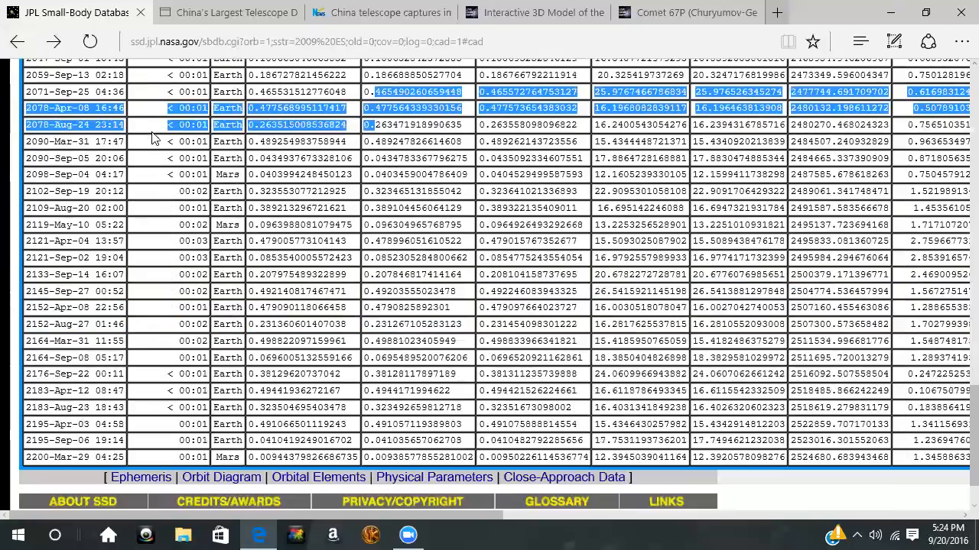
{"action": "scroll", "scroll_direction": "up", "scroll_amount": 3}
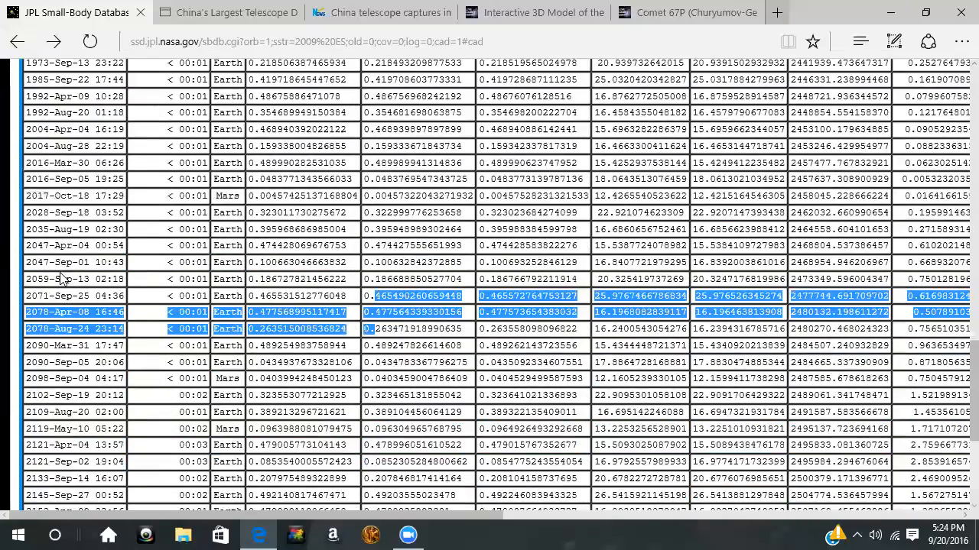
{"action": "scroll", "scroll_direction": "up", "scroll_amount": 3}
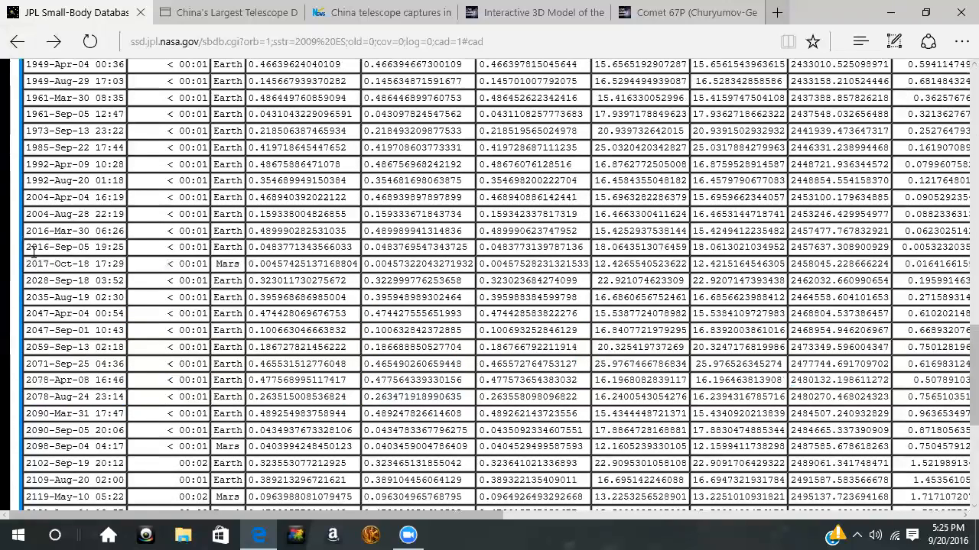
{"action": "mouse_move", "coordinate": [97, 280]}
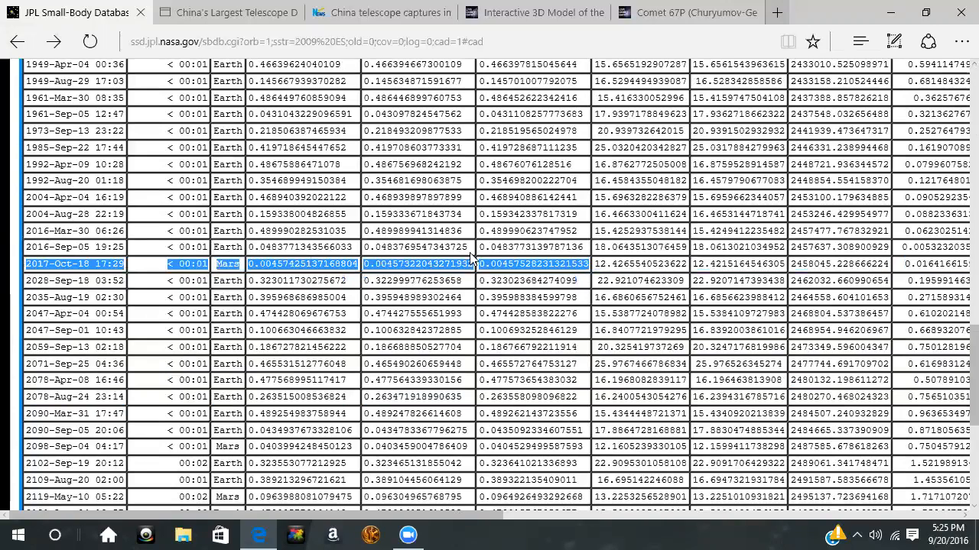
{"action": "mouse_move", "coordinate": [65, 274]}
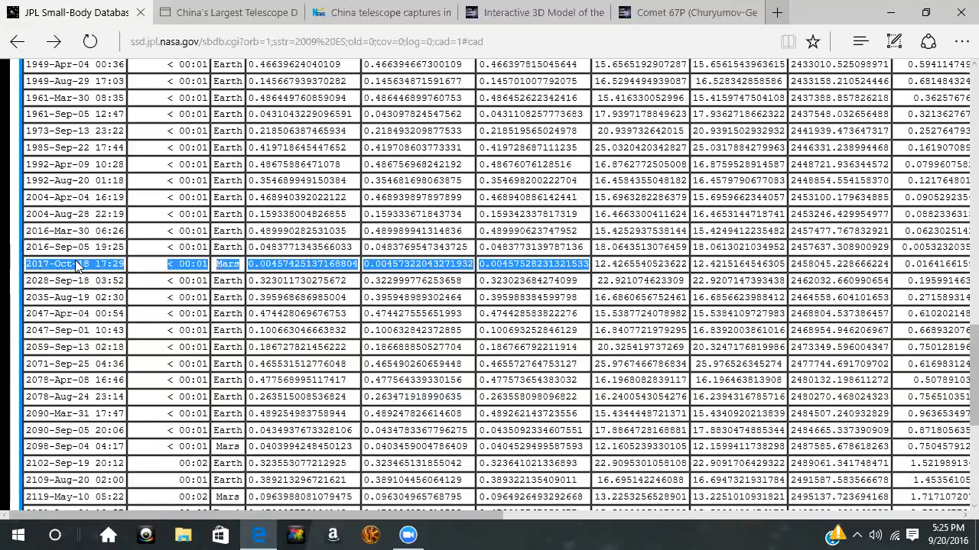
{"action": "mouse_move", "coordinate": [157, 274]}
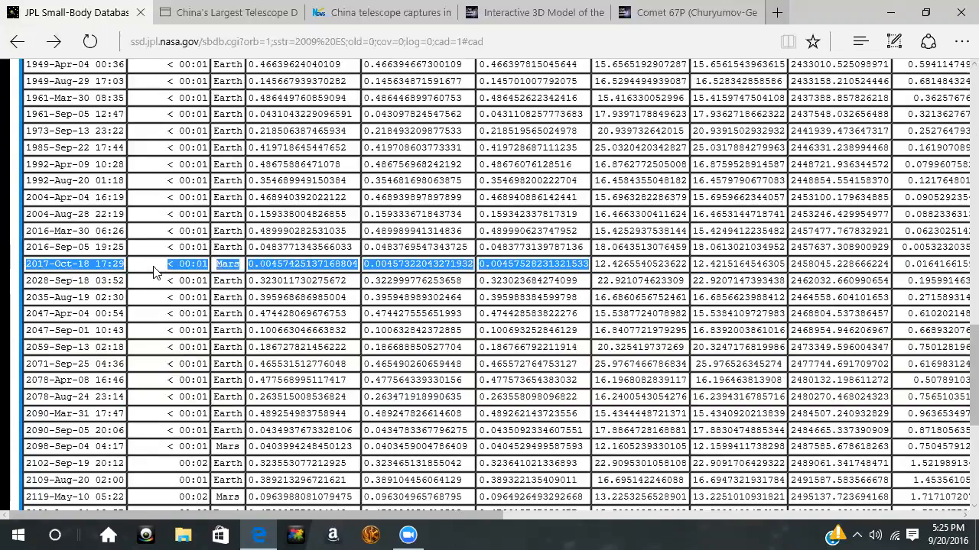
{"action": "mouse_move", "coordinate": [267, 272]}
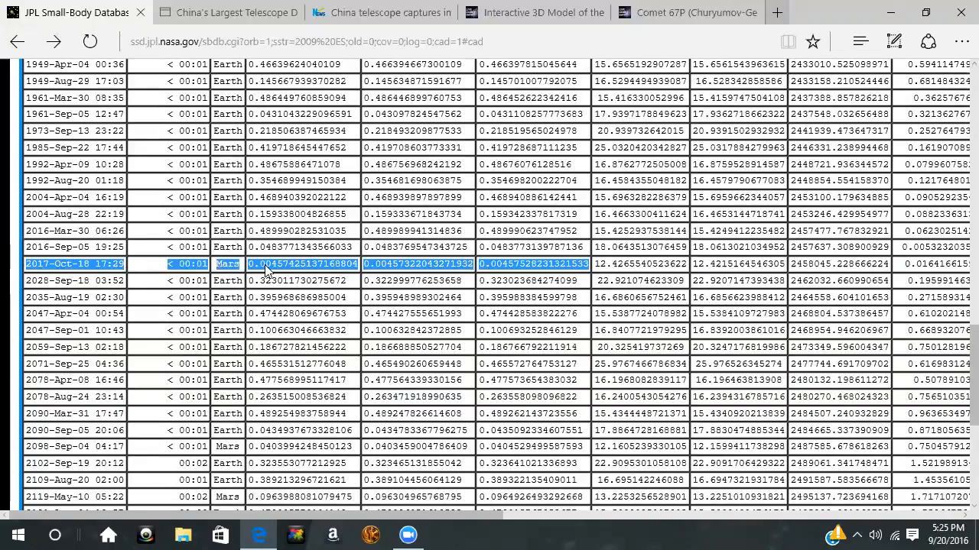
{"action": "scroll", "scroll_direction": "up", "scroll_amount": 3}
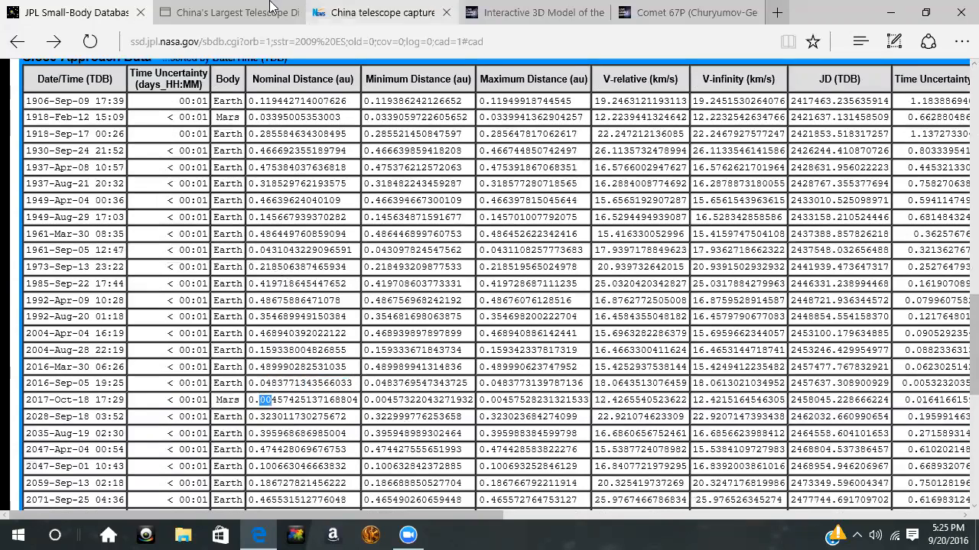
{"action": "mouse_move", "coordinate": [374, 12]}
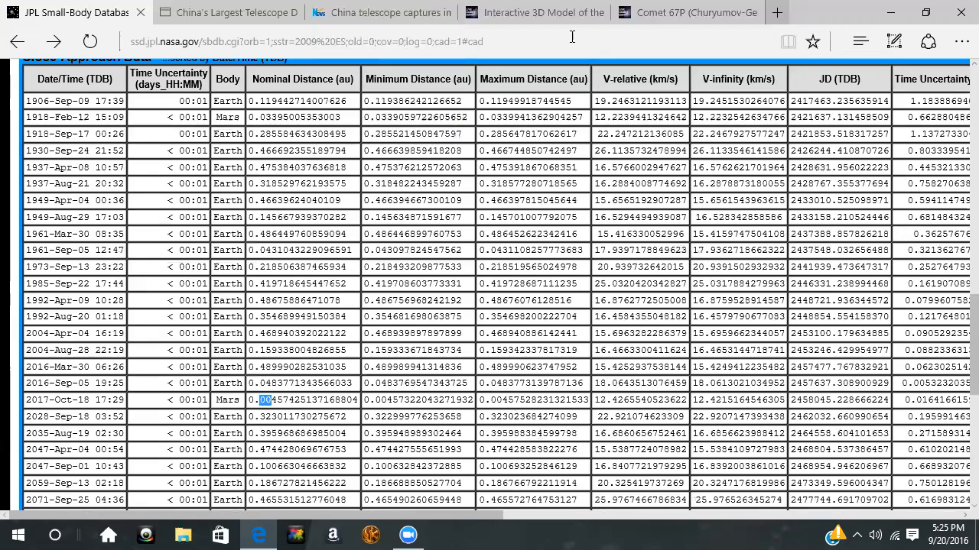
{"action": "mouse_move", "coordinate": [88, 419]}
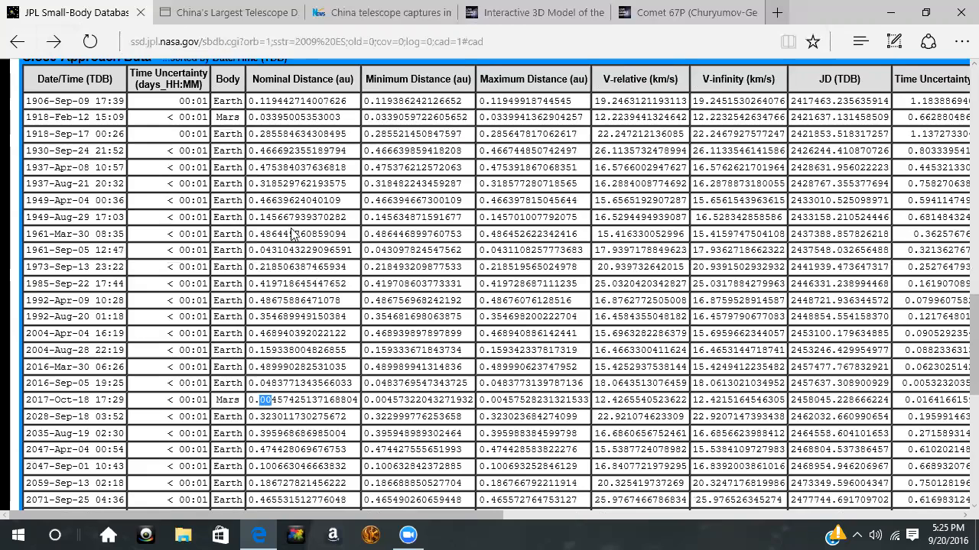
{"action": "mouse_move", "coordinate": [535, 12]}
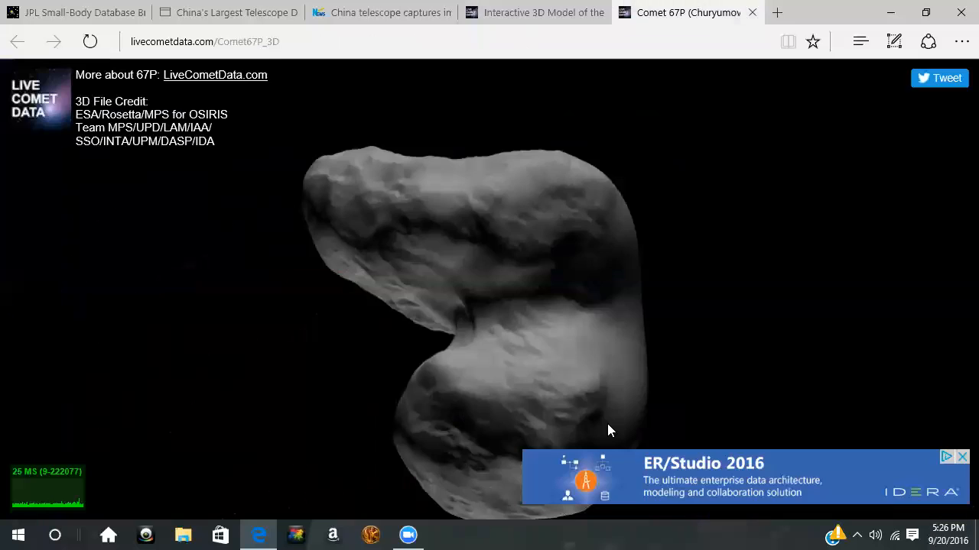
- Rotate the Comet 67P model through several angles until both lobes sit side by side
{"action": "left_click_drag", "start_coordinate": [610, 430], "coordinate": [440, 233]}
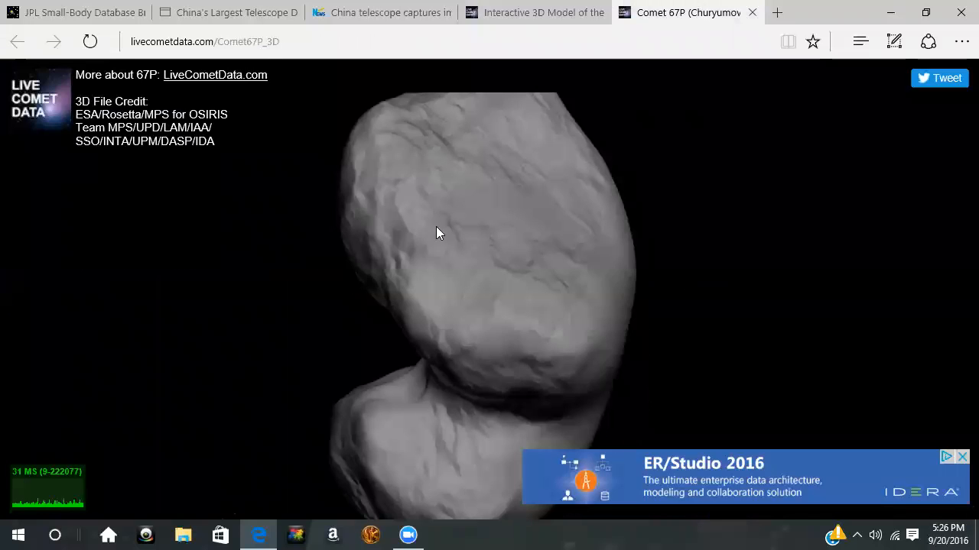
{"action": "left_click_drag", "start_coordinate": [440, 234], "coordinate": [784, 309]}
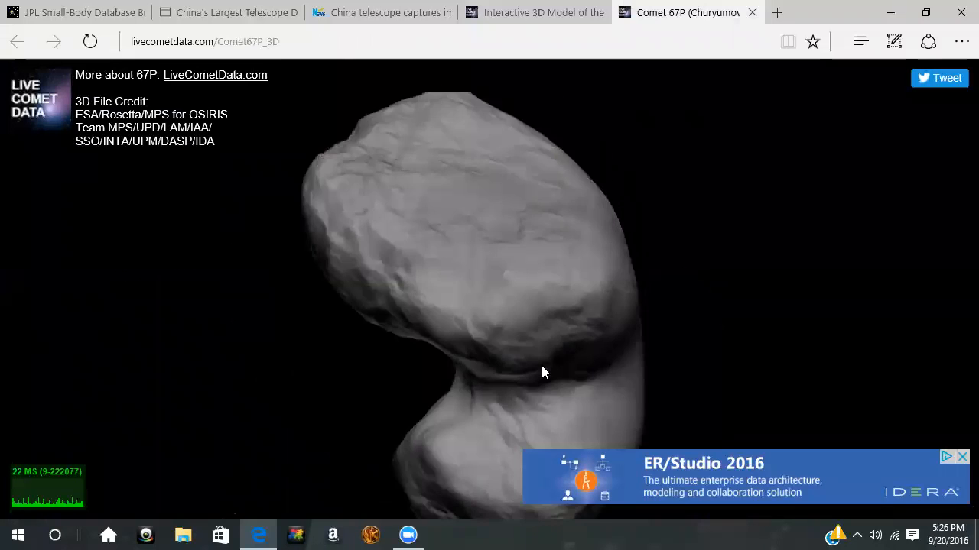
{"action": "left_click_drag", "start_coordinate": [544, 372], "coordinate": [664, 272]}
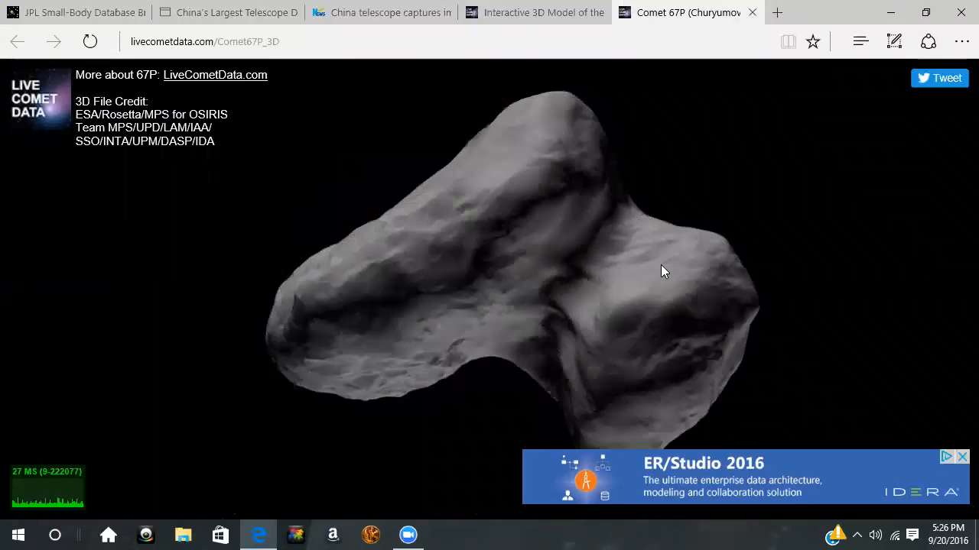
{"action": "left_click_drag", "start_coordinate": [663, 271], "coordinate": [434, 365]}
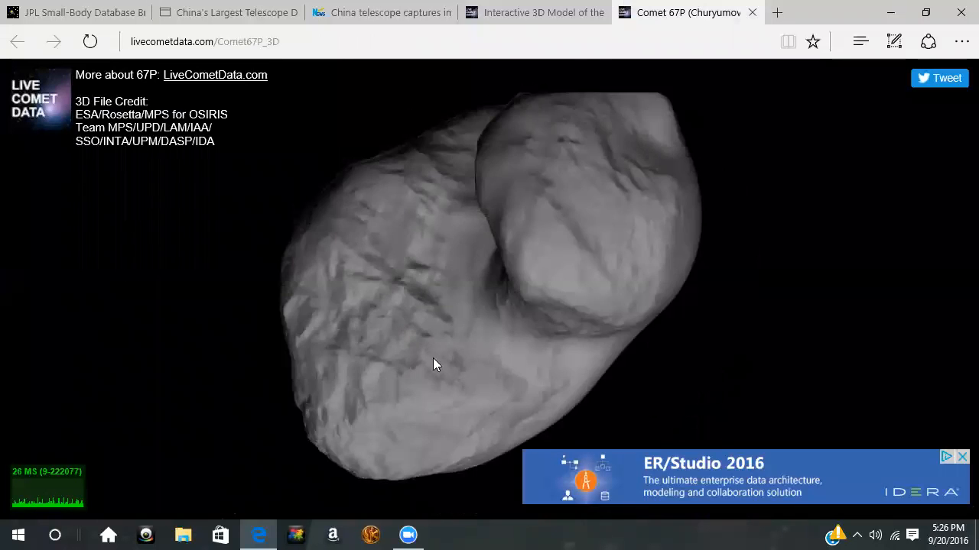
{"action": "left_click_drag", "start_coordinate": [436, 365], "coordinate": [653, 270]}
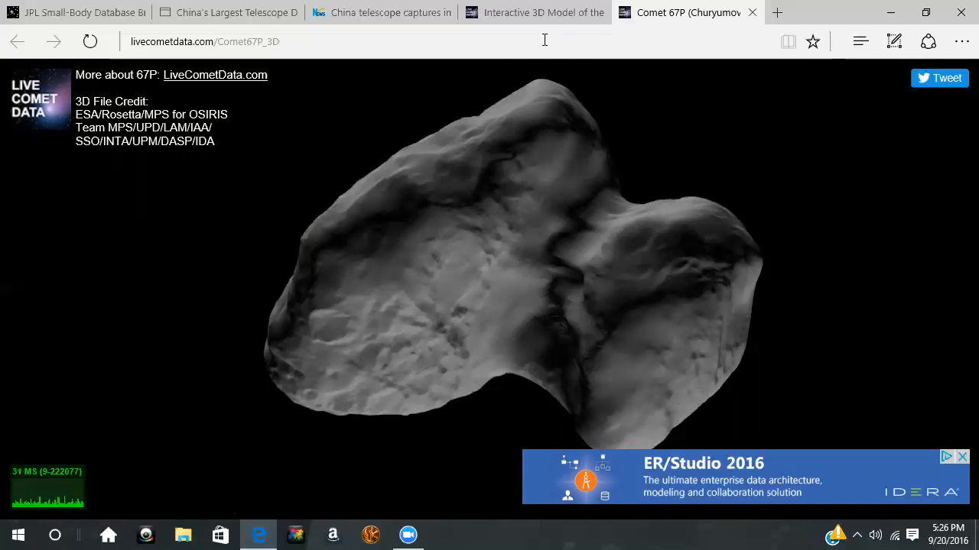
- Return to the Rosetta 3D solar-system model showing Rosetta's red orbit near Mars and Earth
{"action": "left_click", "coordinate": [535, 12]}
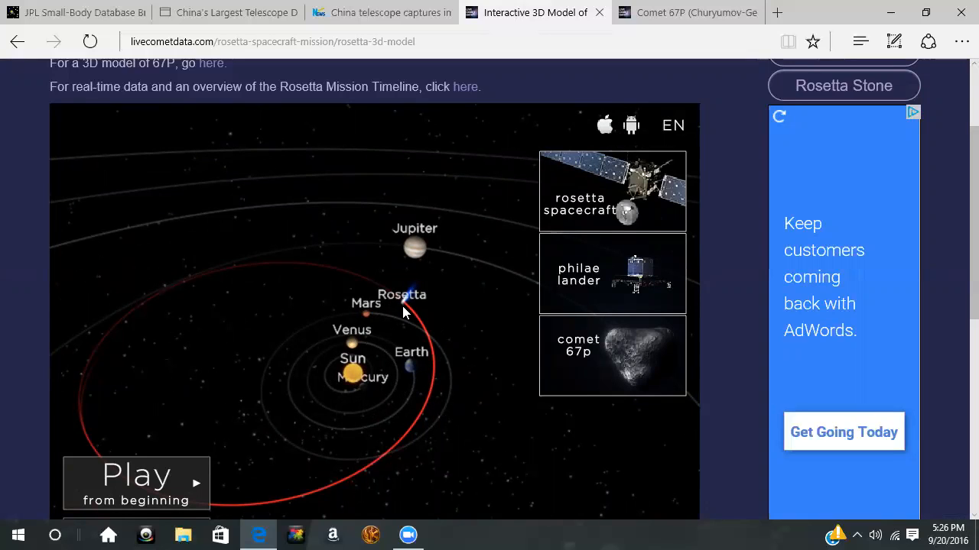
{"action": "mouse_move", "coordinate": [419, 388]}
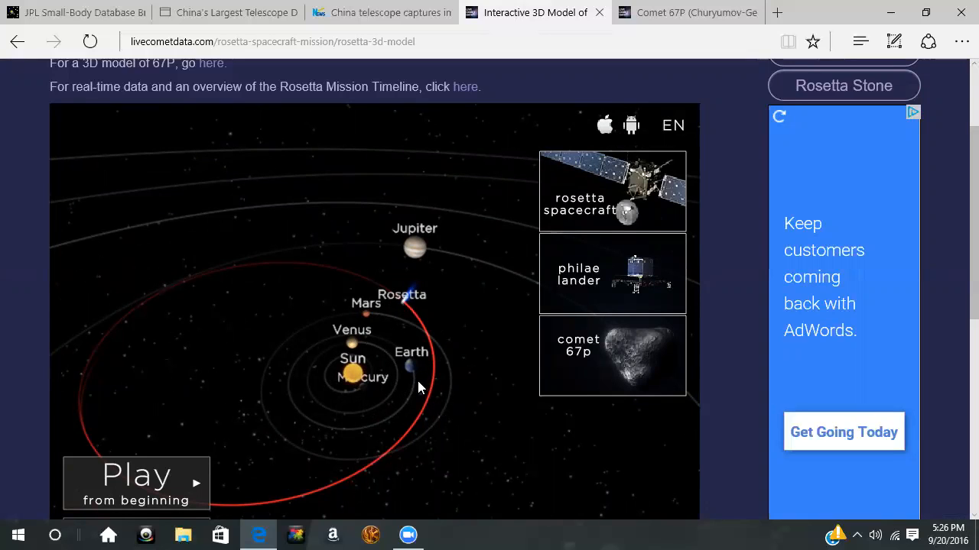
{"action": "mouse_move", "coordinate": [417, 363]}
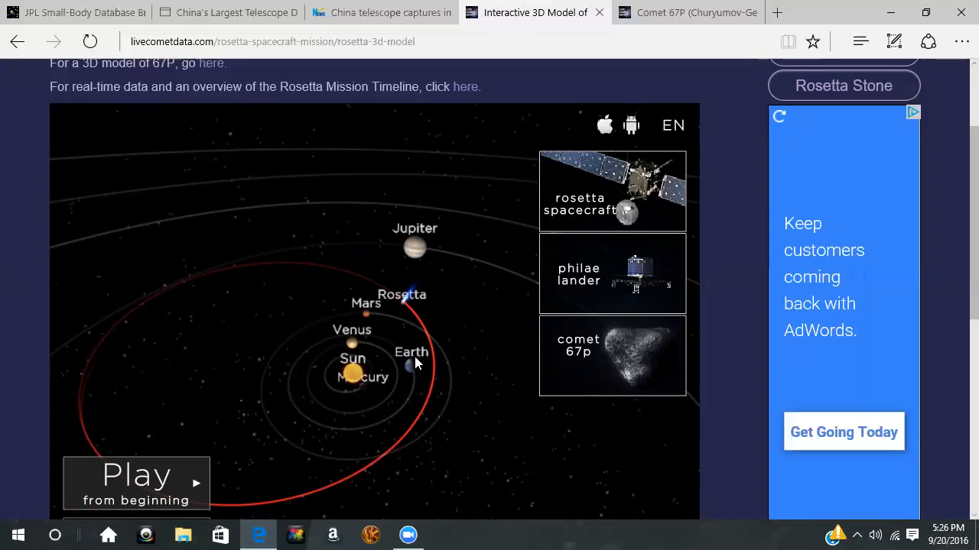
{"action": "mouse_move", "coordinate": [419, 299]}
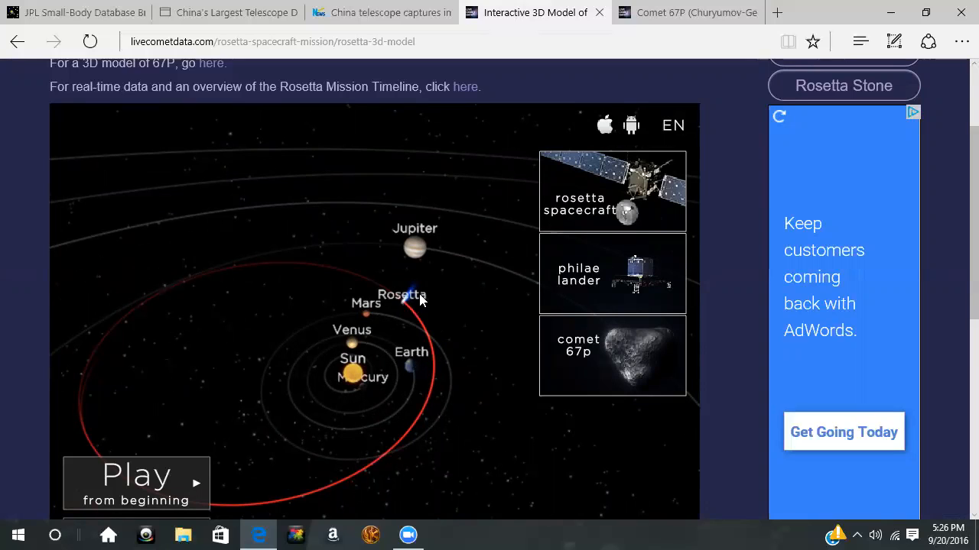
{"action": "mouse_move", "coordinate": [389, 371]}
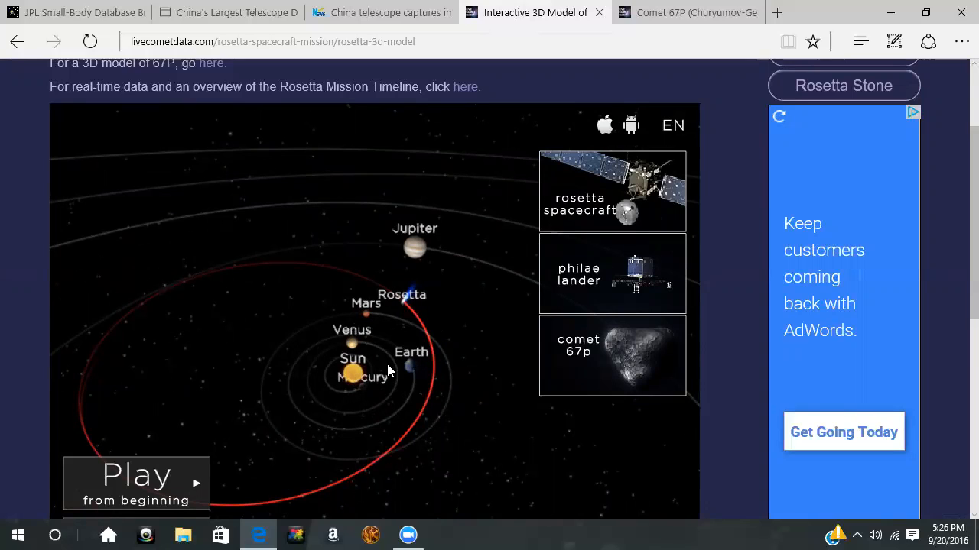
{"action": "mouse_move", "coordinate": [519, 332]}
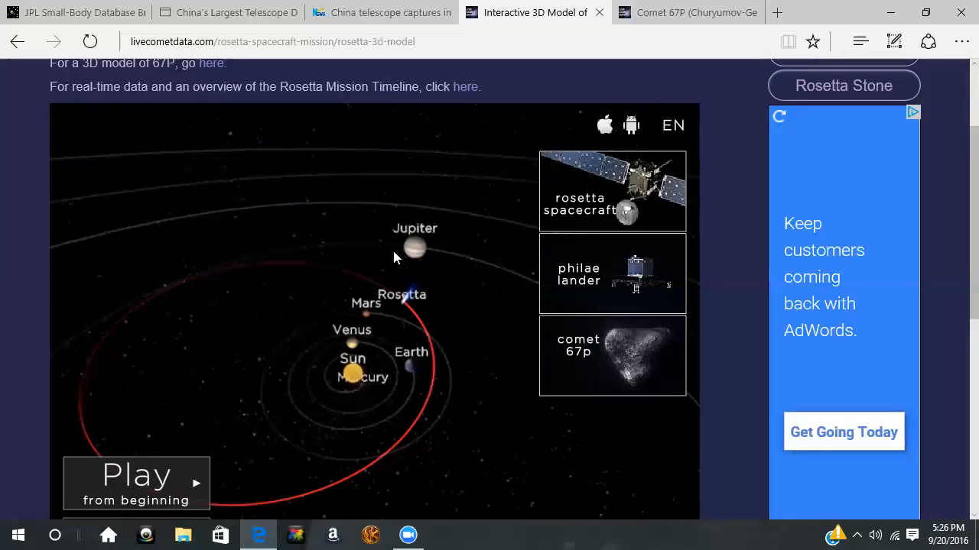
{"action": "mouse_move", "coordinate": [489, 292]}
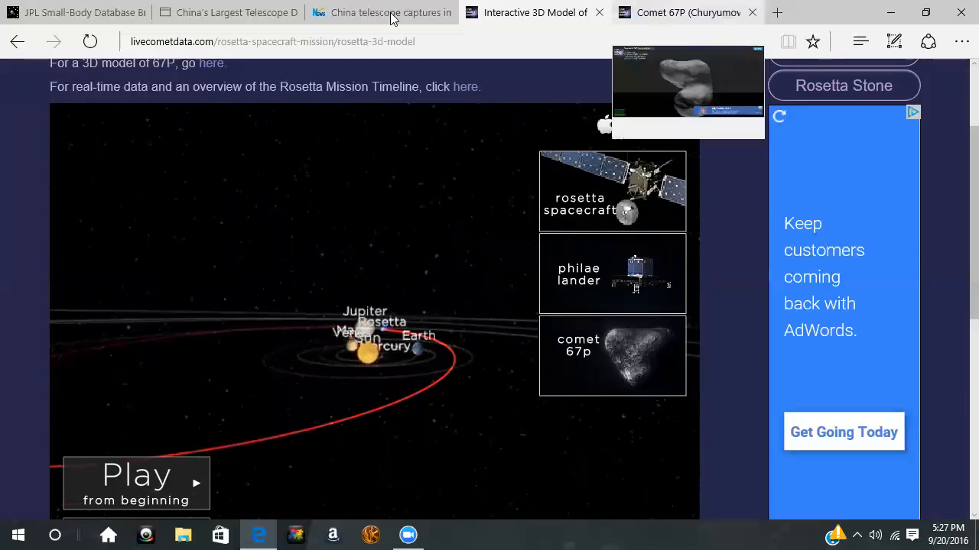
- Glance at the Xinhua telescope article, then turn the Comet 67P model to a new side
{"action": "left_click", "coordinate": [381, 12]}
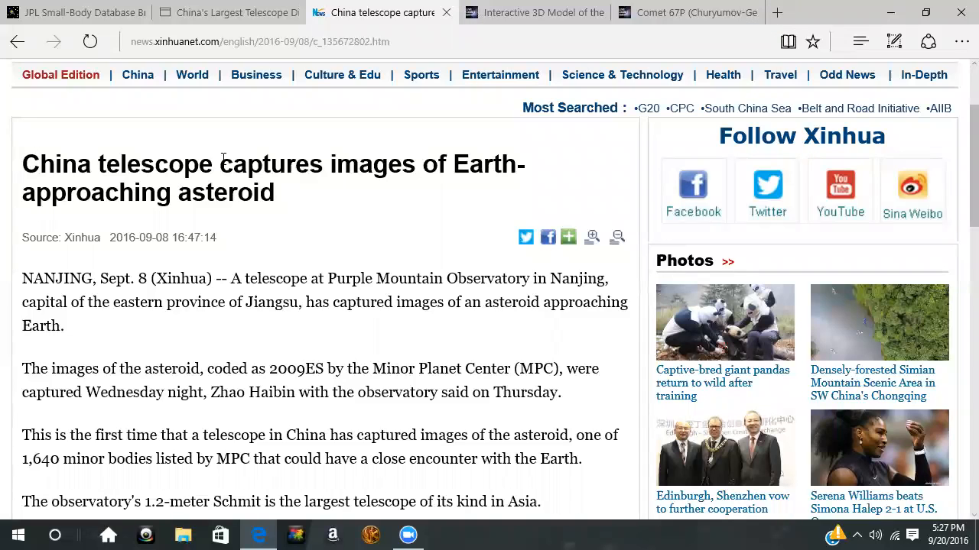
{"action": "mouse_move", "coordinate": [686, 12]}
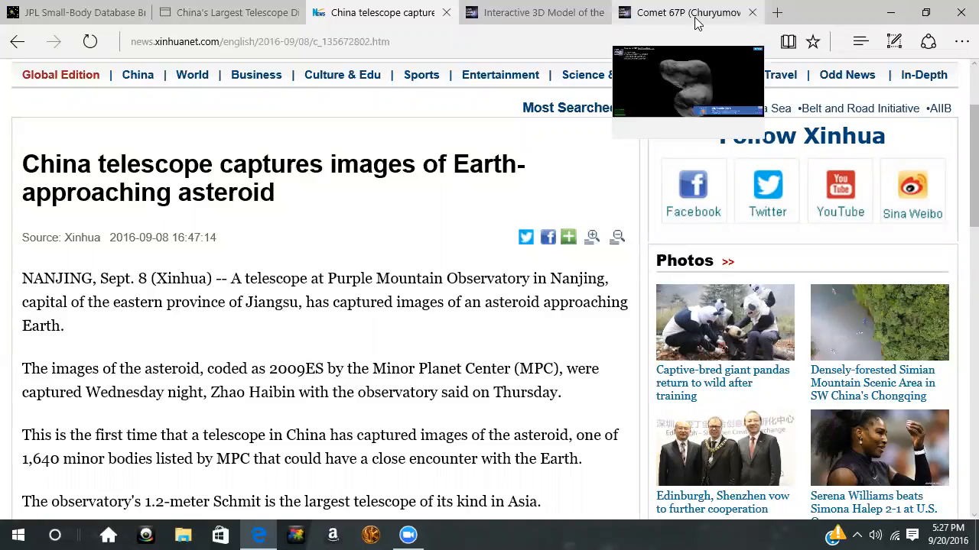
{"action": "left_click", "coordinate": [684, 12]}
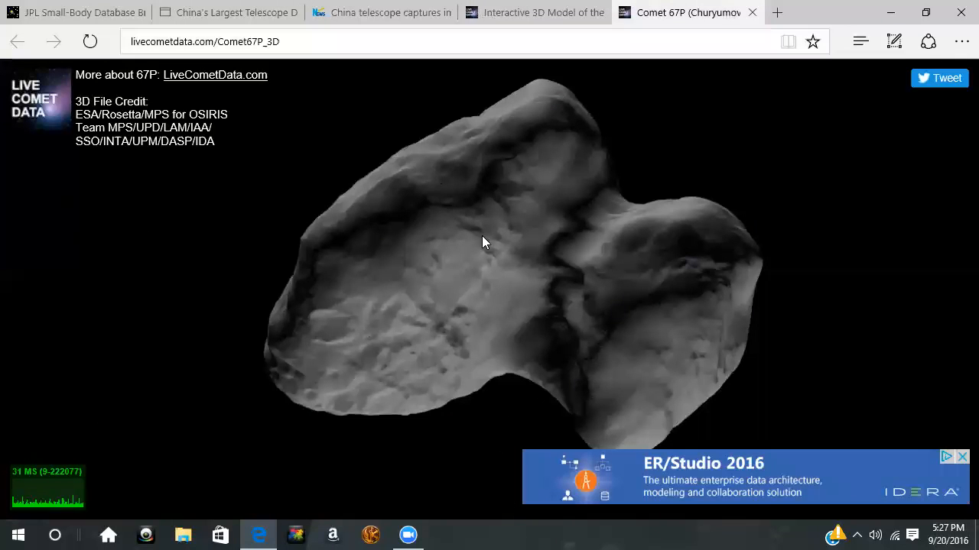
{"action": "left_click_drag", "start_coordinate": [481, 243], "coordinate": [458, 306]}
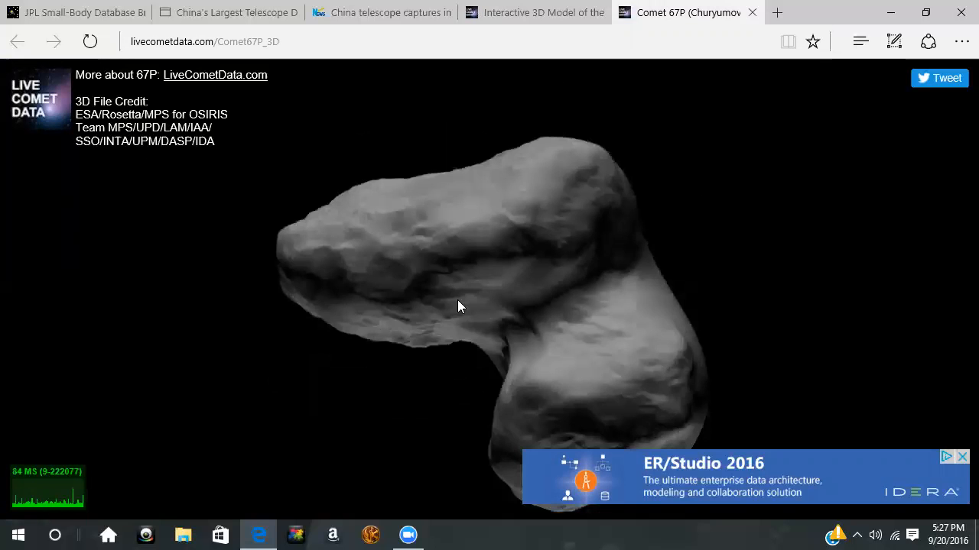
{"action": "left_click_drag", "start_coordinate": [458, 306], "coordinate": [426, 331]}
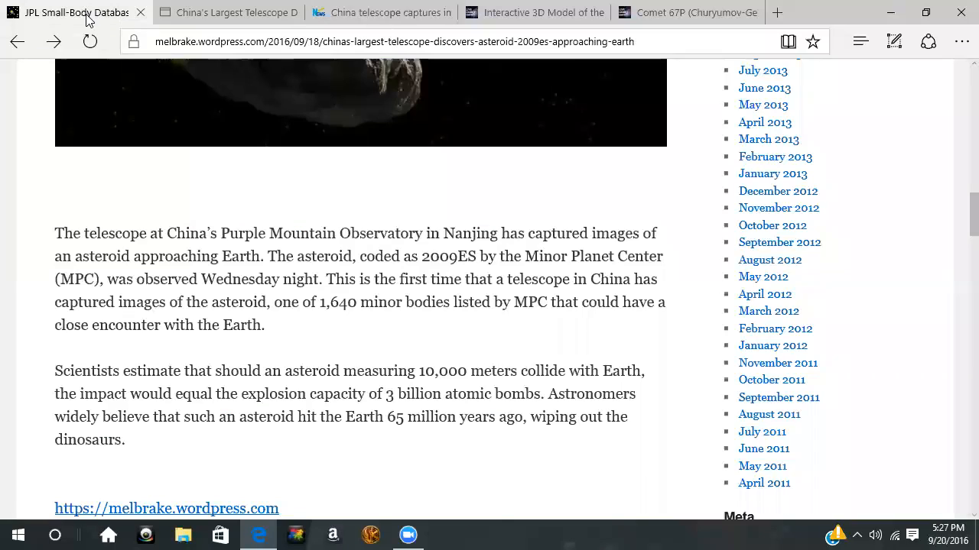
- Return to the JPL 2009 ES close-approach table with its Earth and Mars encounters
{"action": "left_click", "coordinate": [73, 12]}
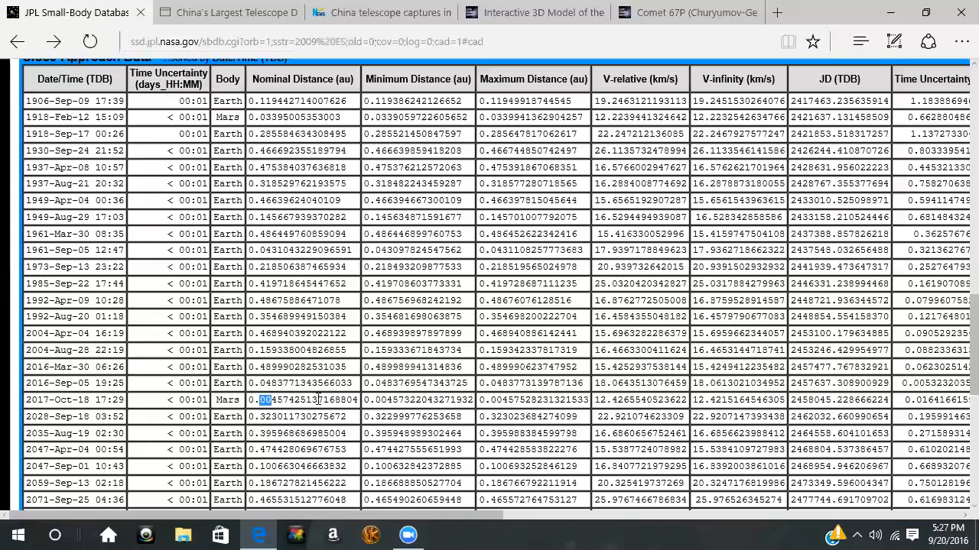
{"action": "mouse_move", "coordinate": [262, 361]}
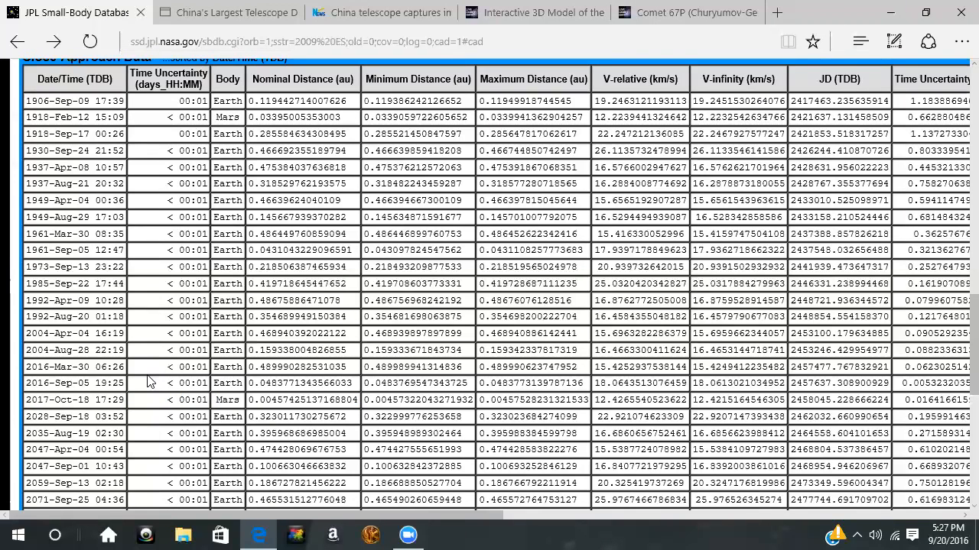
{"action": "mouse_move", "coordinate": [489, 515]}
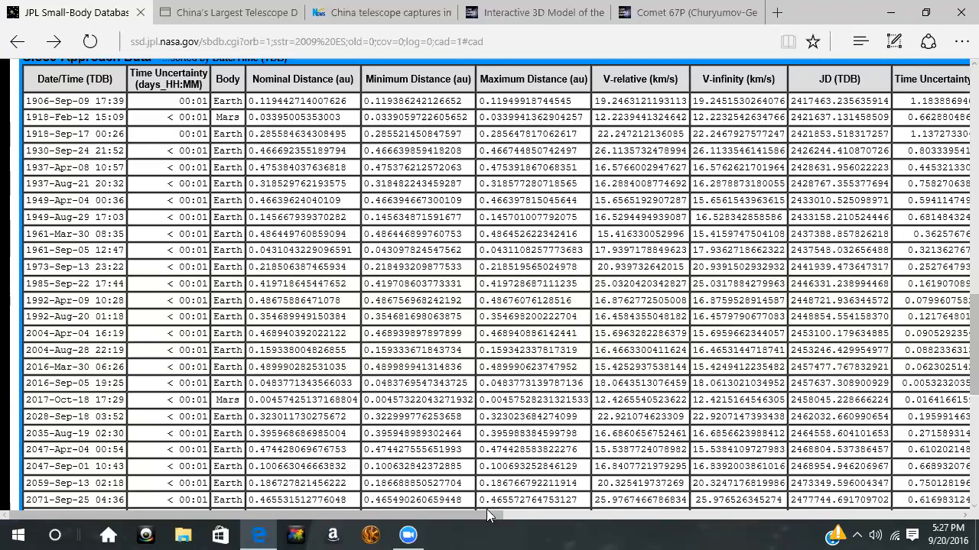
{"action": "mouse_move", "coordinate": [524, 283]}
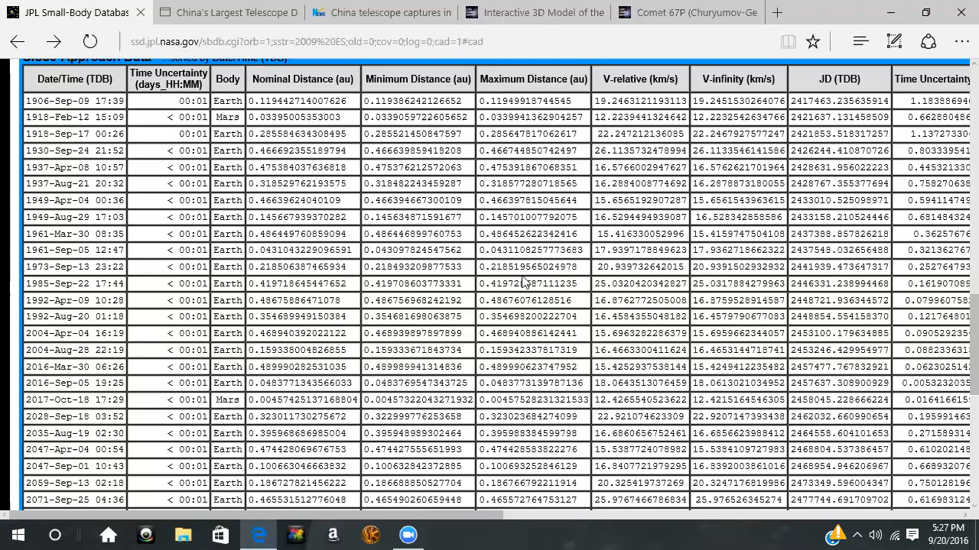